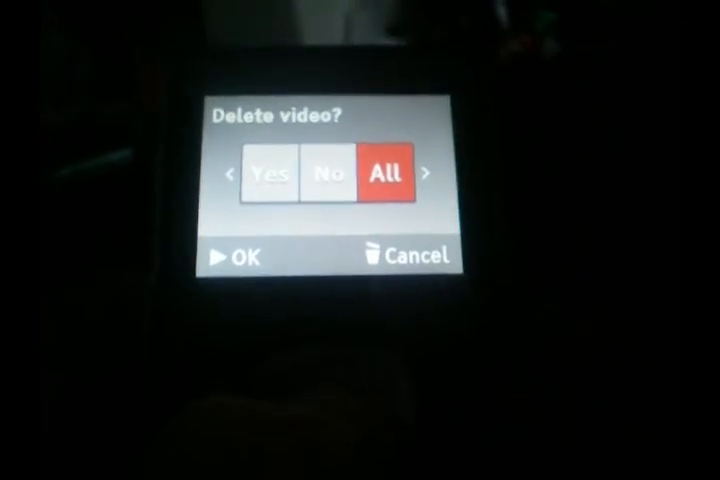
Confirm 'All' on the Delete video prompt to reach the Delete All confirmation.
click(237, 254)
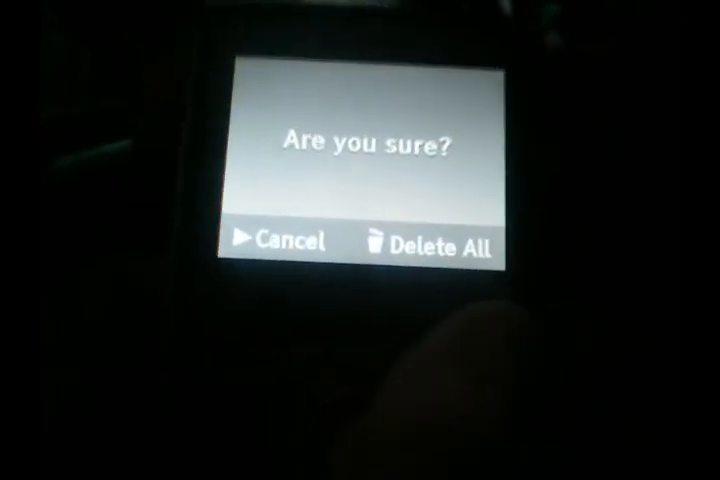